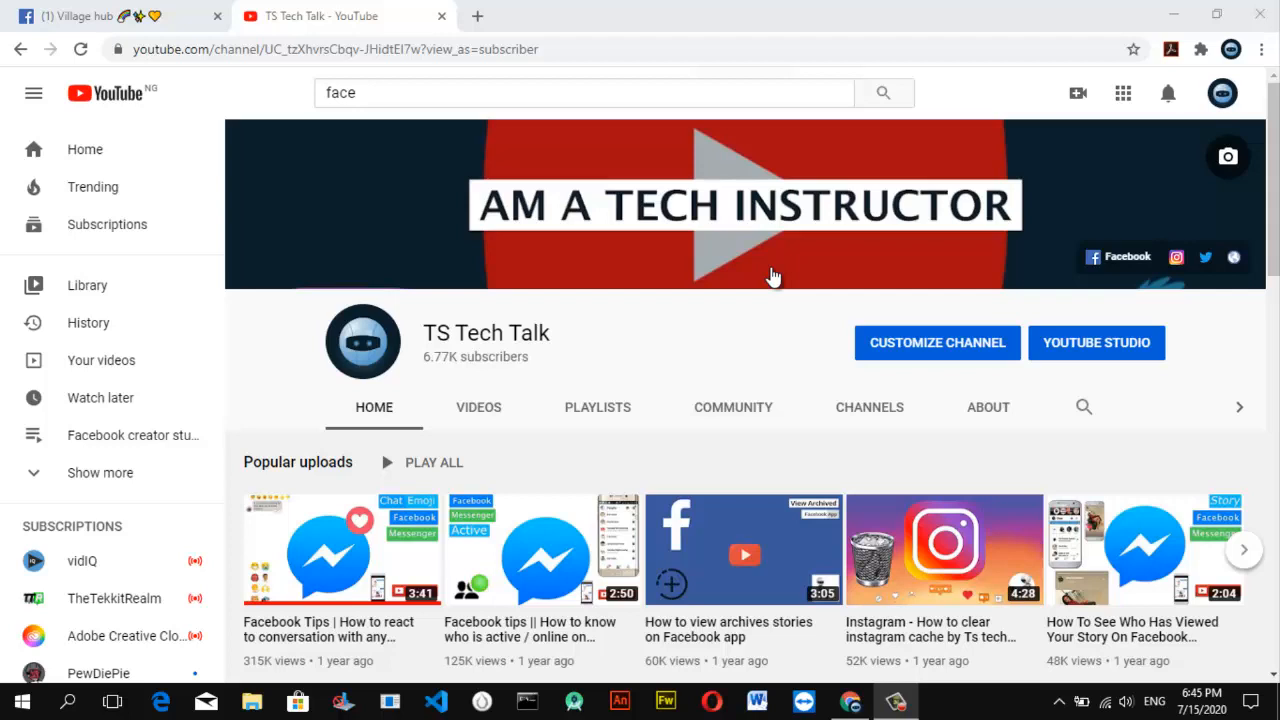
mouse_move(476, 16)
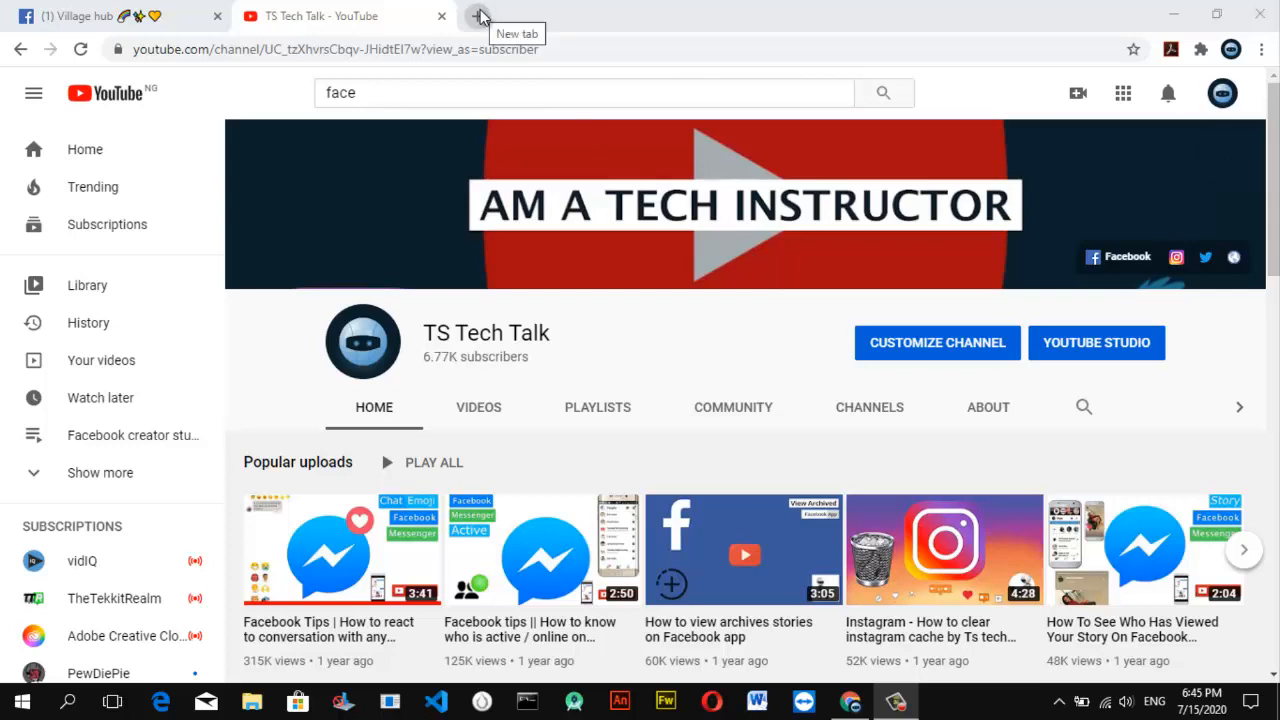
Step: Start a new browser tab beside the TS Tech Talk YouTube channel
left_click(484, 16)
type("facebook.com/creato")
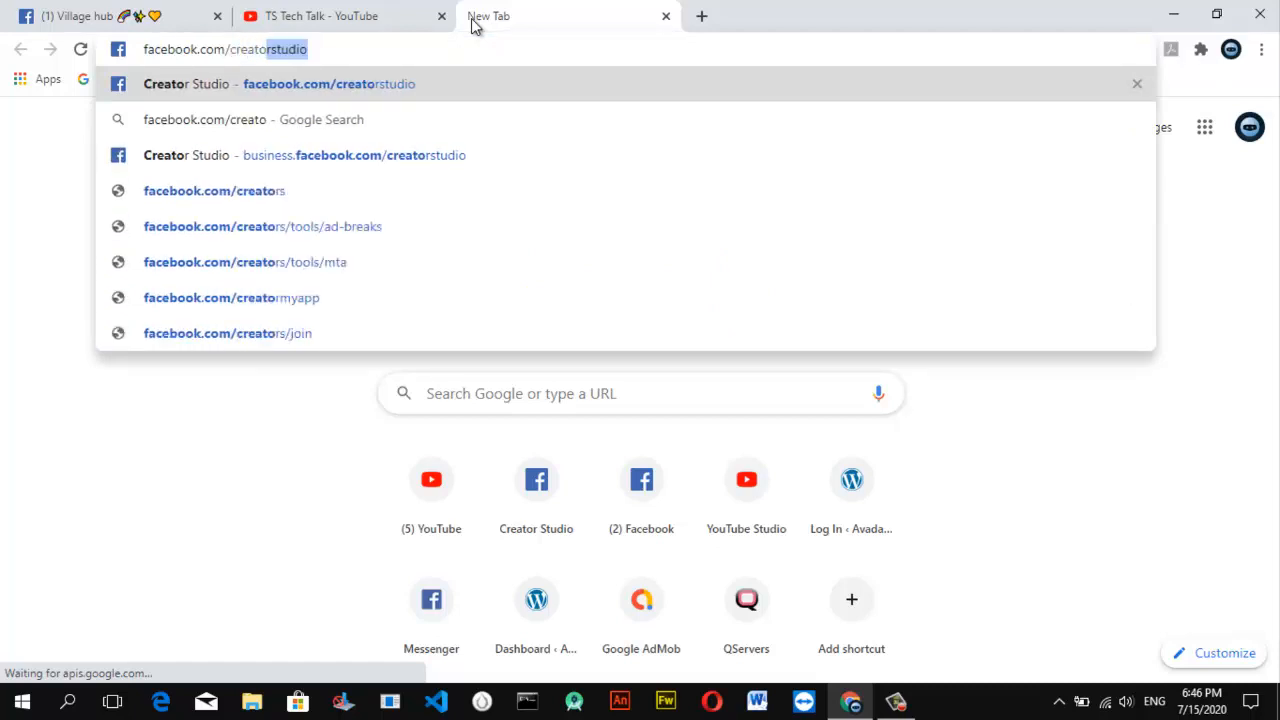
Step: Enter facebook.com/creatorstudio and land on the Creator Studio home dashboard
type("tudio?tab=home&mode=facebook")
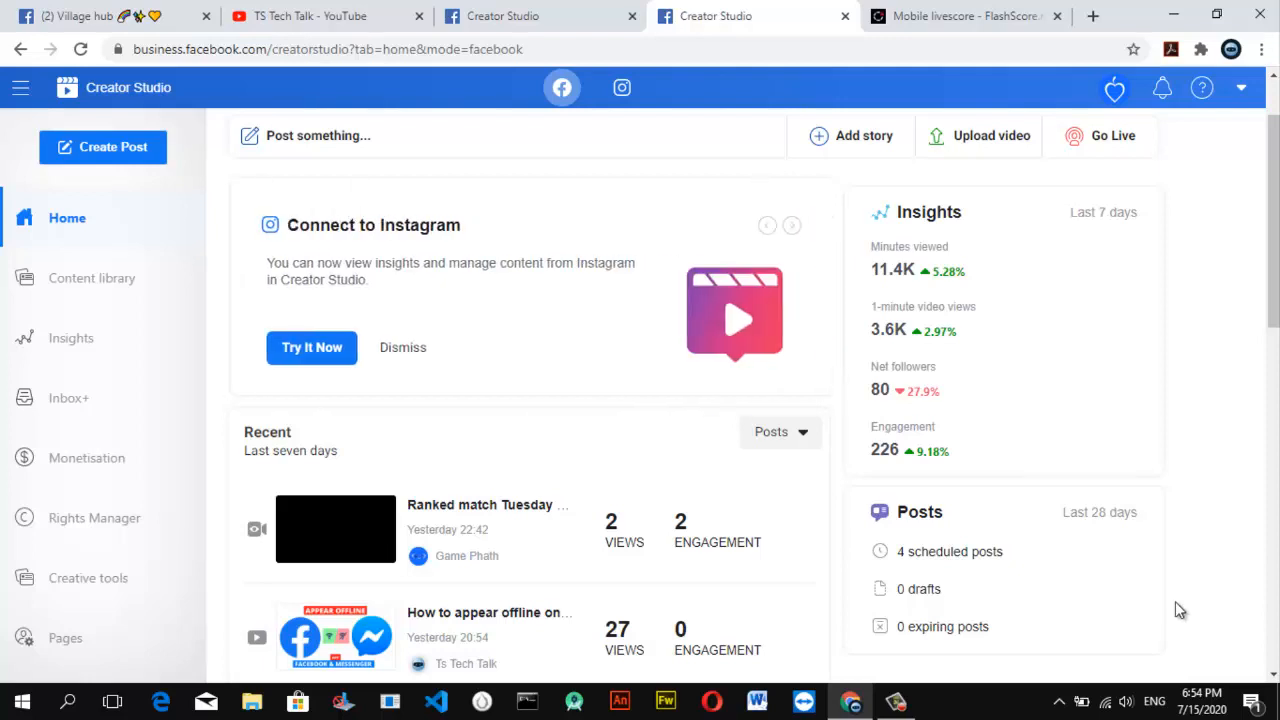
mouse_move(4, 590)
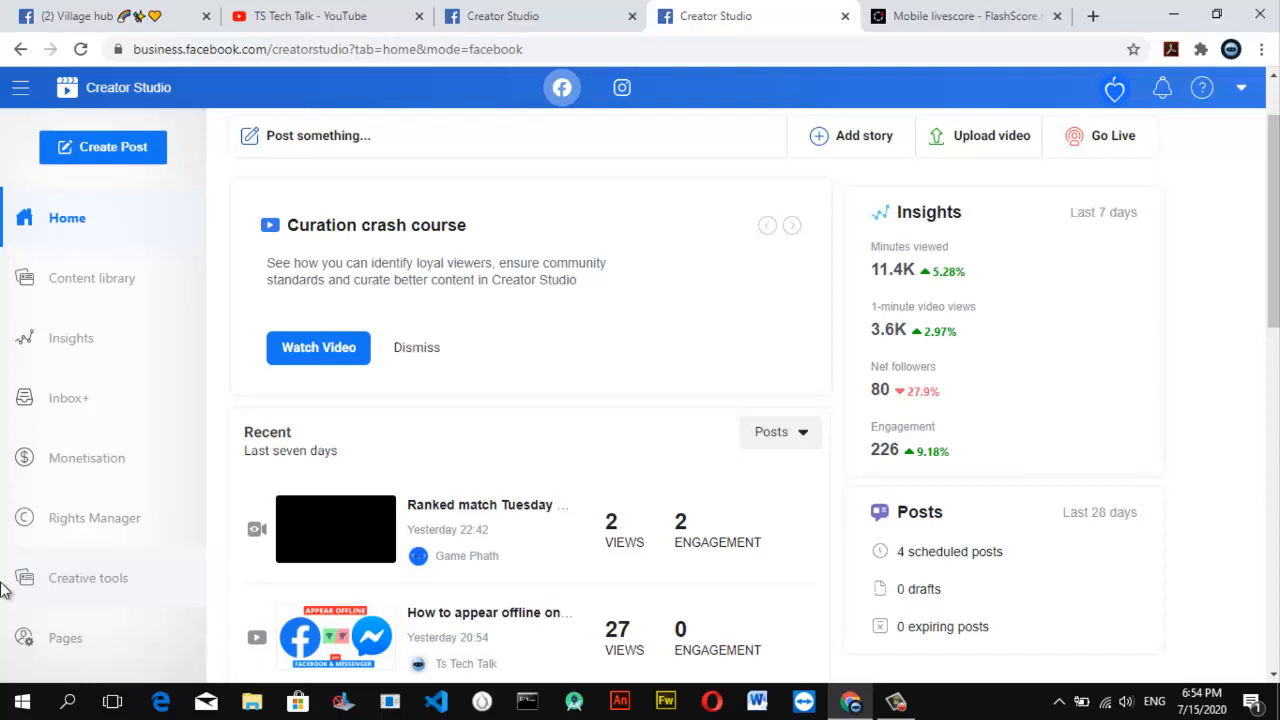
left_click(792, 224)
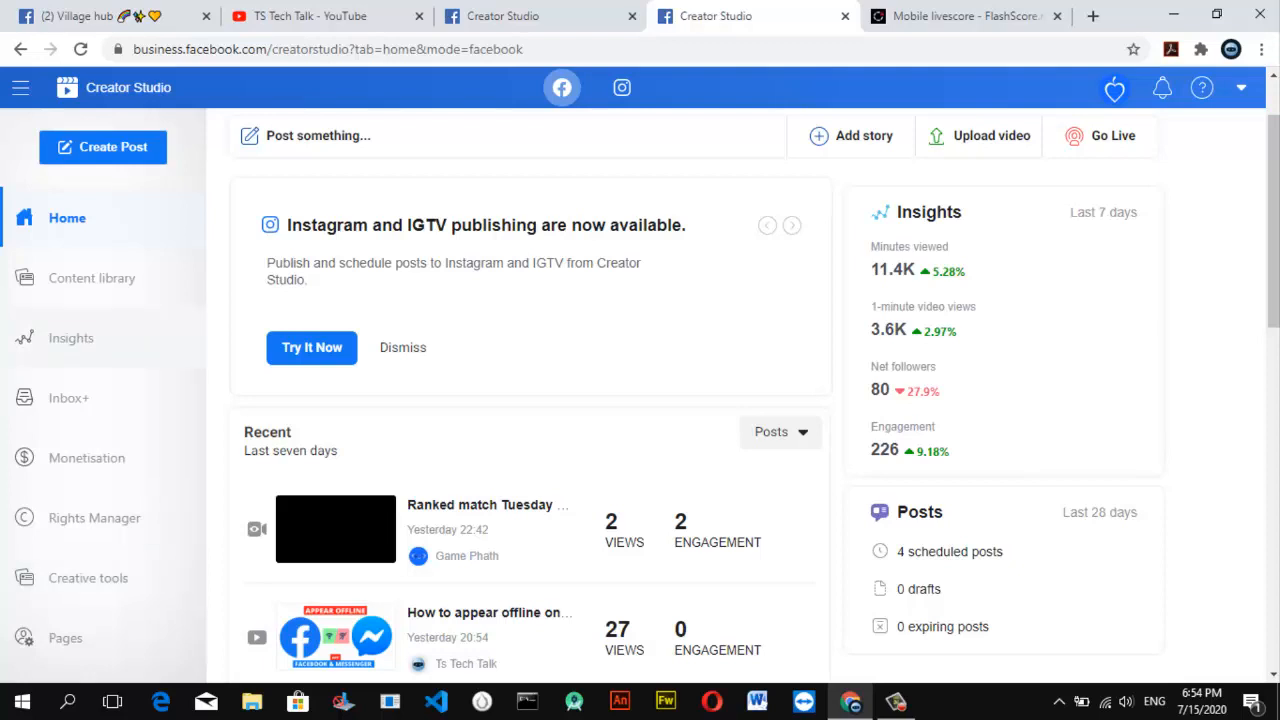
mouse_move(964, 16)
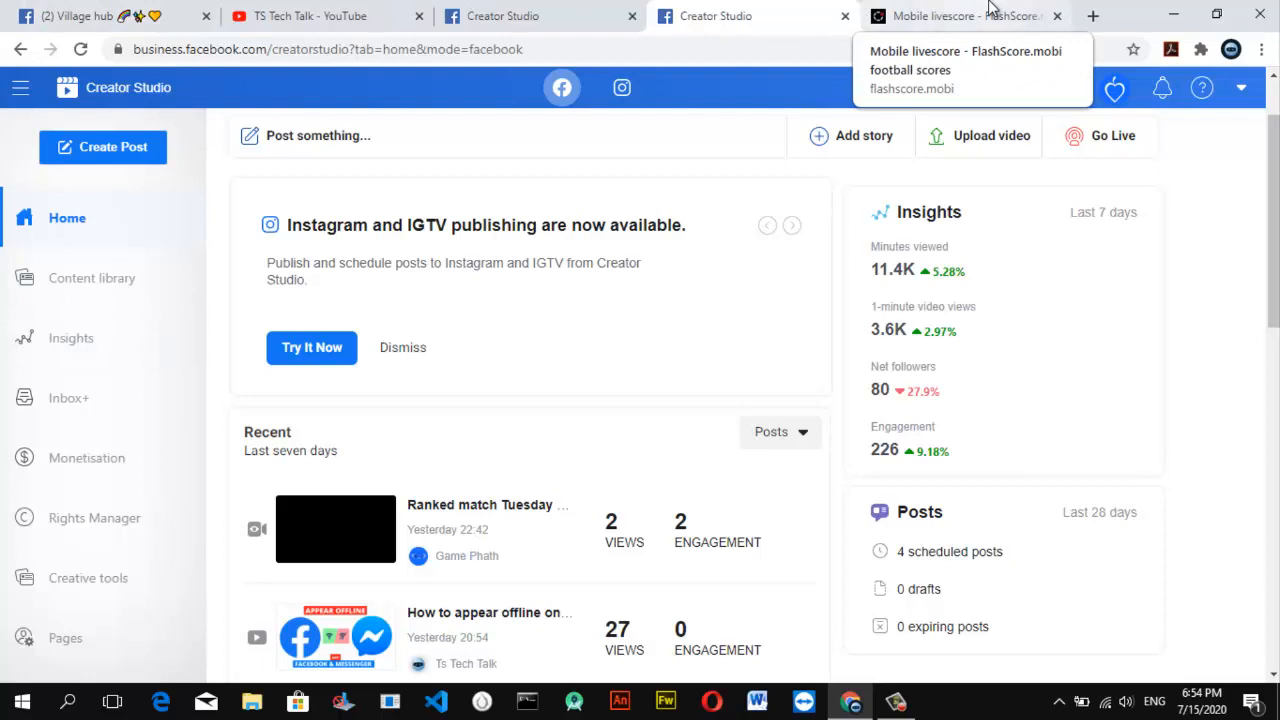
Step: From the Facebook news feed in a new tab, head to the Pages list under Explore
left_click(1092, 16)
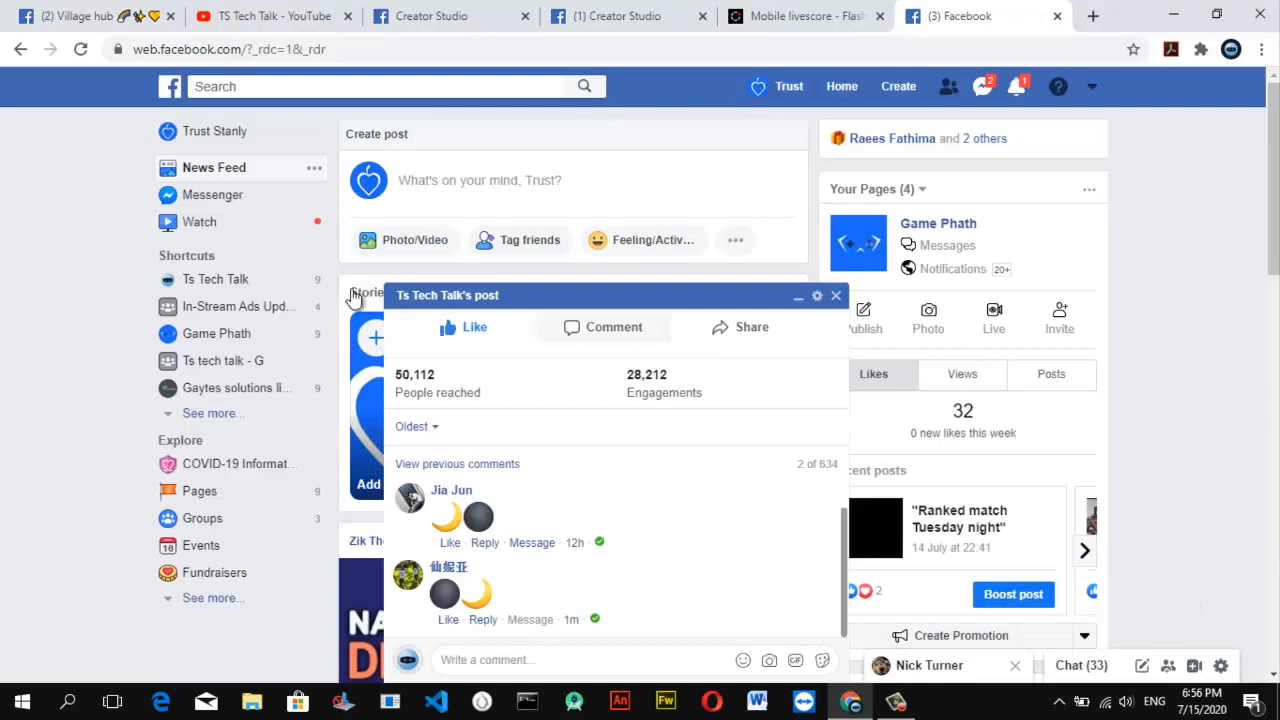
mouse_move(216, 280)
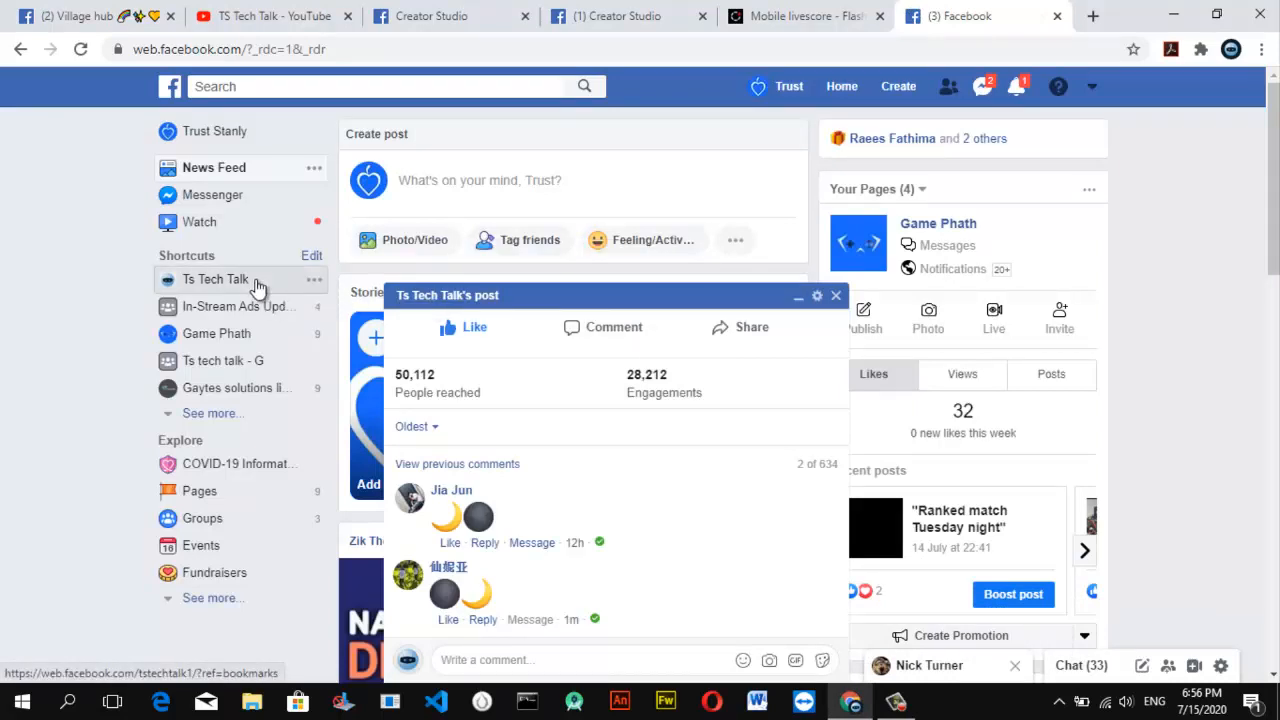
left_click(216, 280)
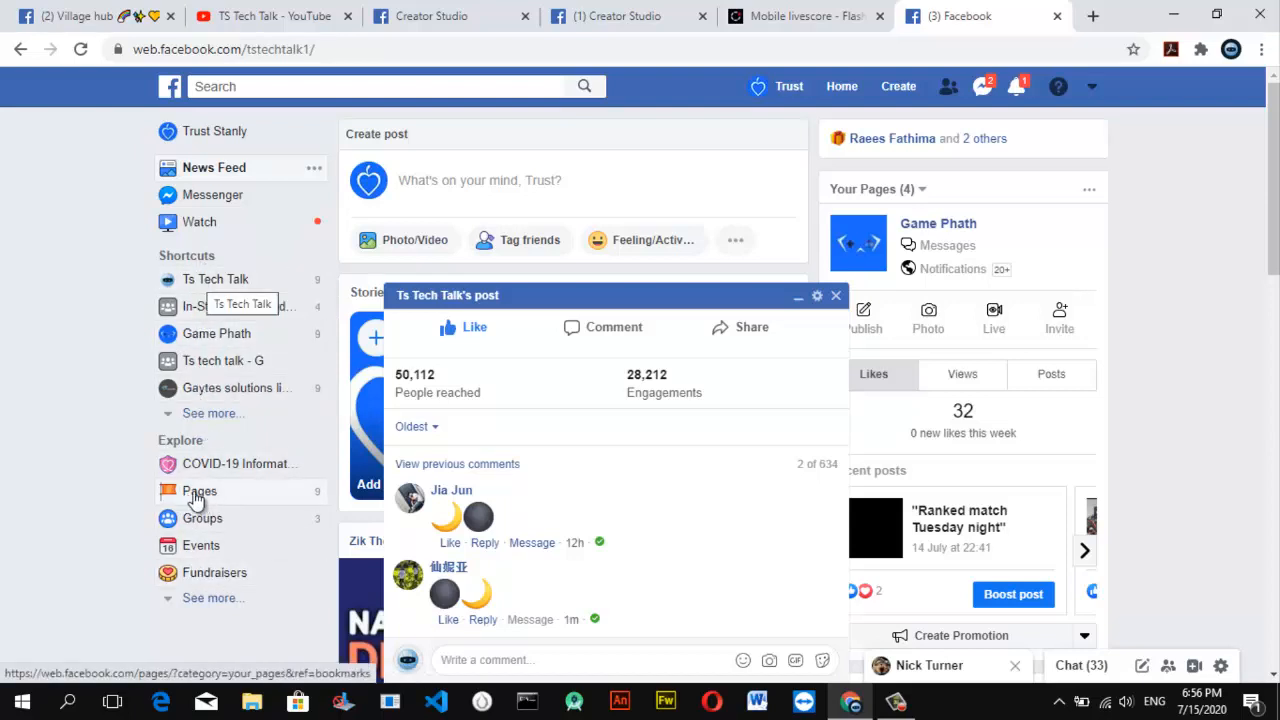
mouse_move(200, 492)
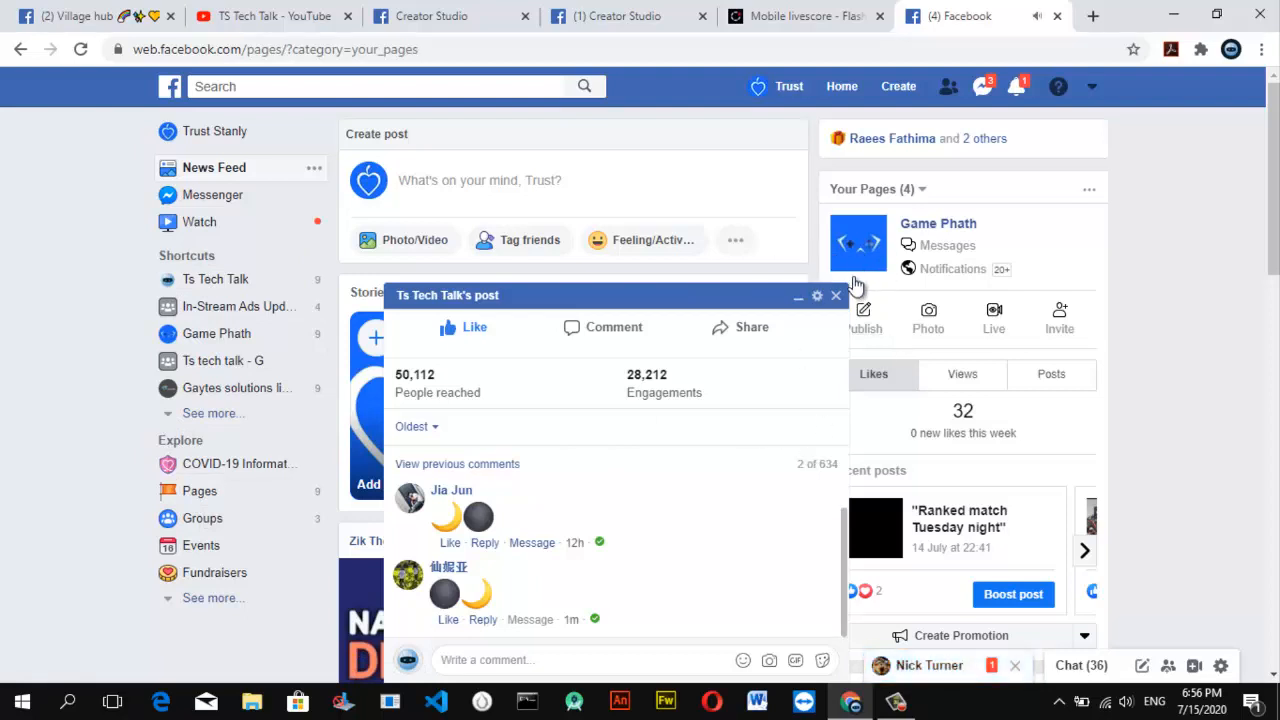
Step: Select the Ts Tech Talk page from the Your Pages list
left_click(836, 296)
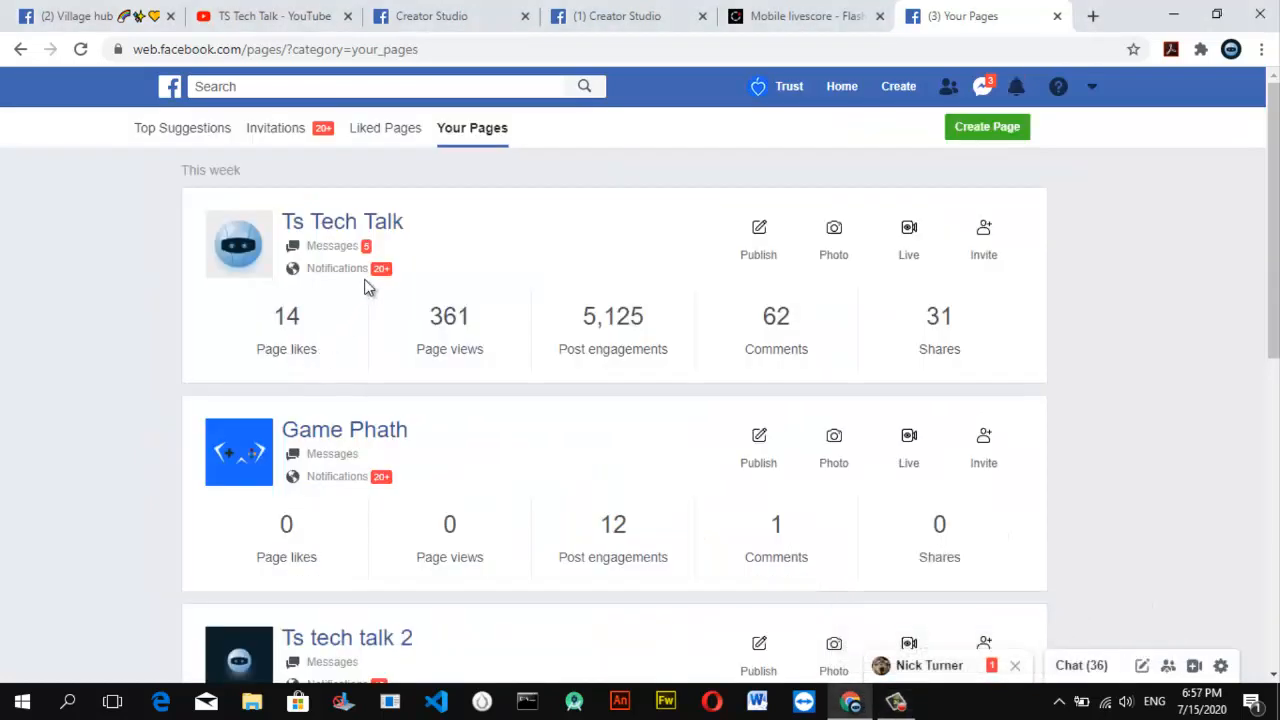
mouse_move(316, 574)
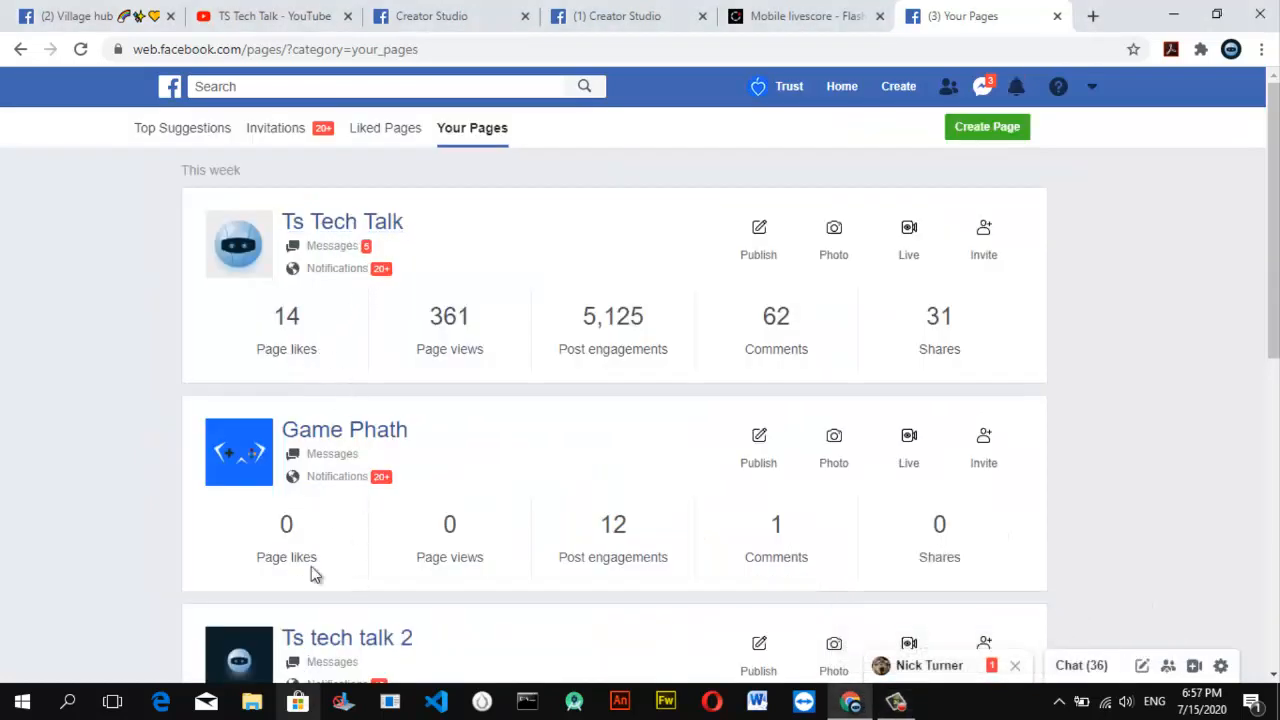
mouse_move(446, 266)
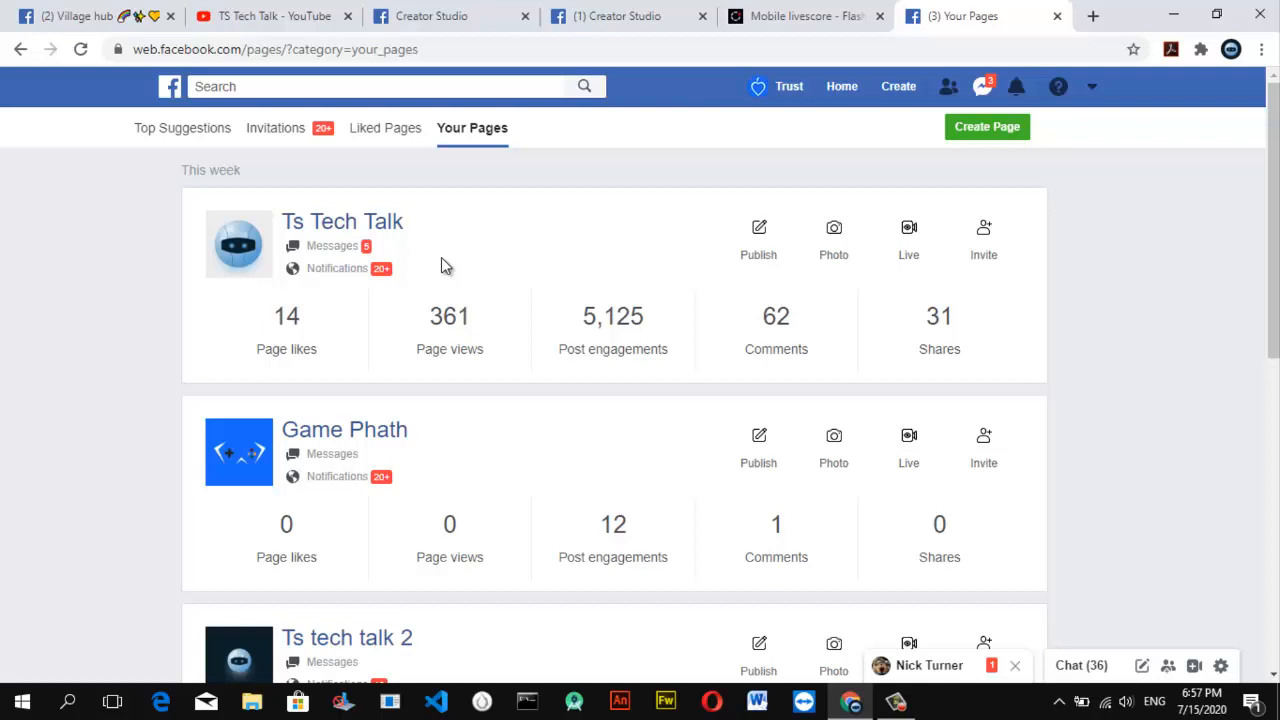
mouse_move(342, 220)
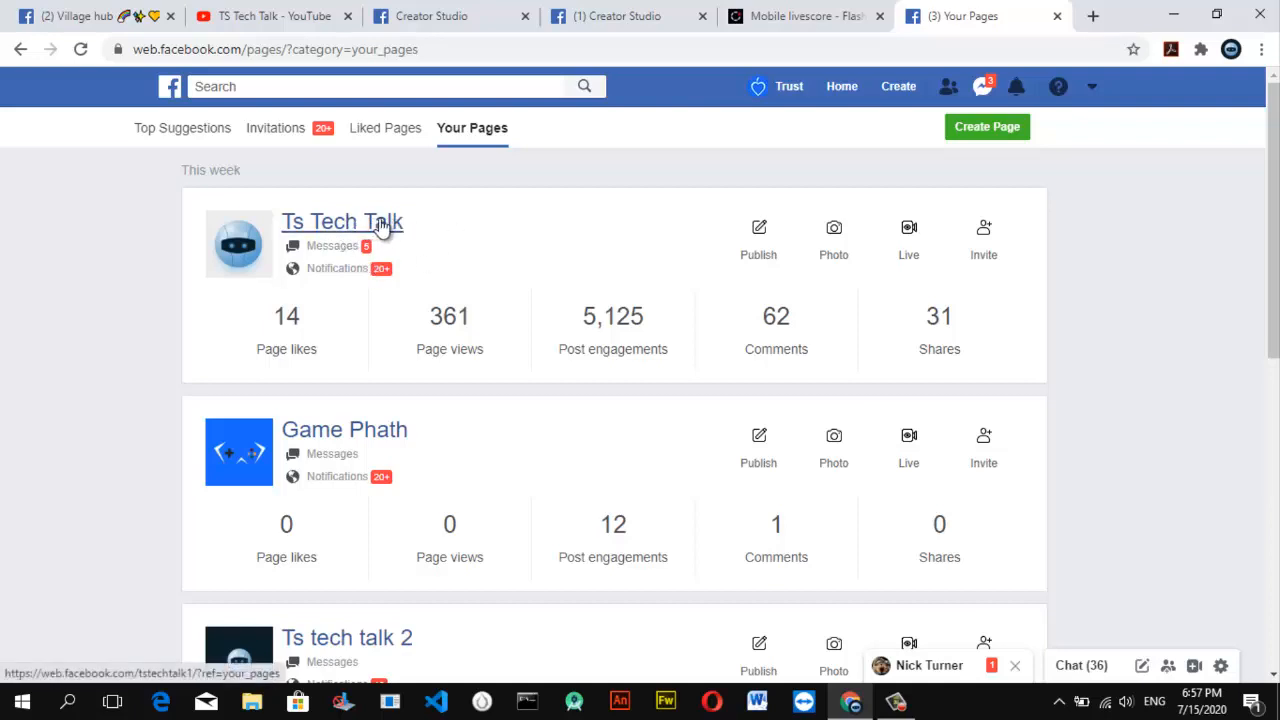
mouse_move(388, 228)
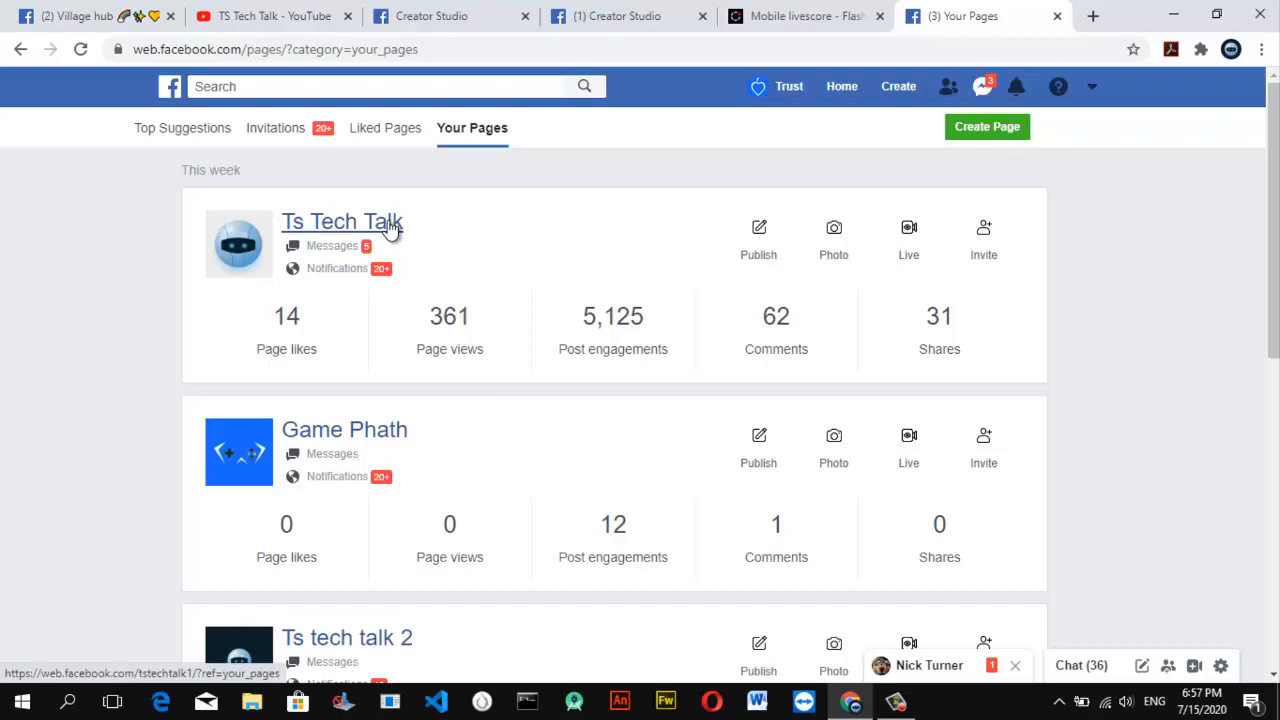
left_click(342, 220)
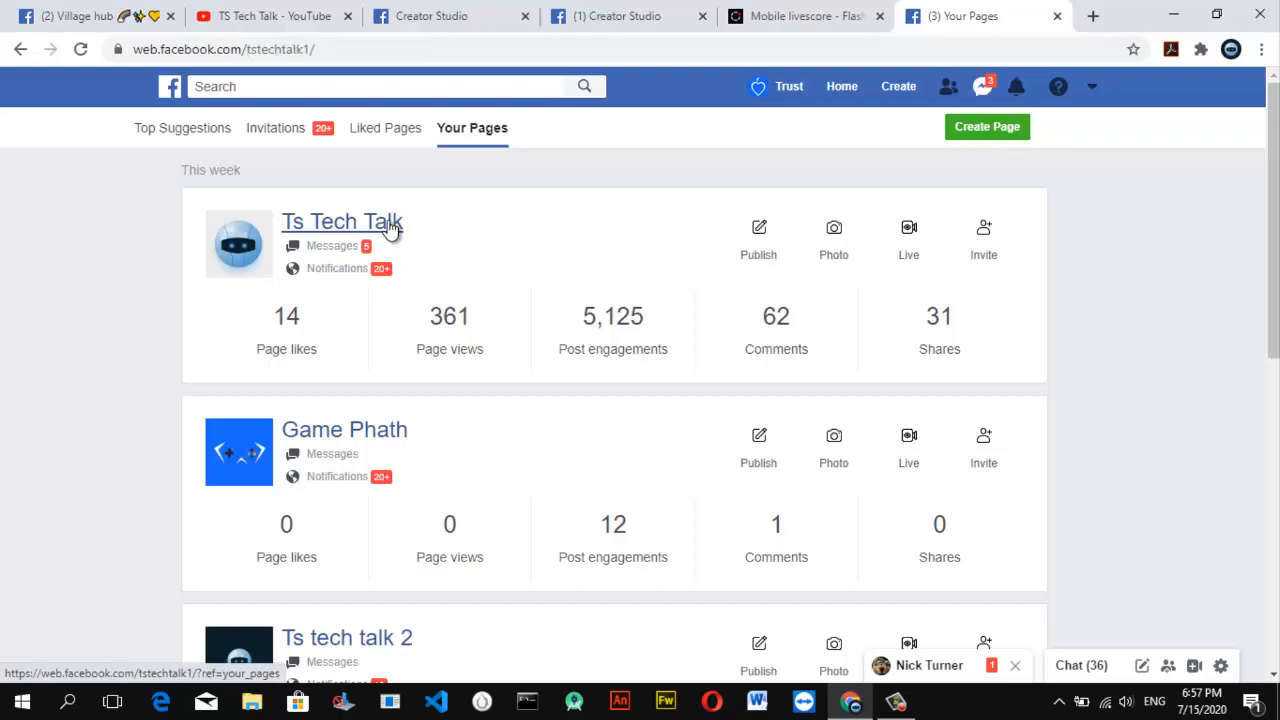
mouse_move(348, 224)
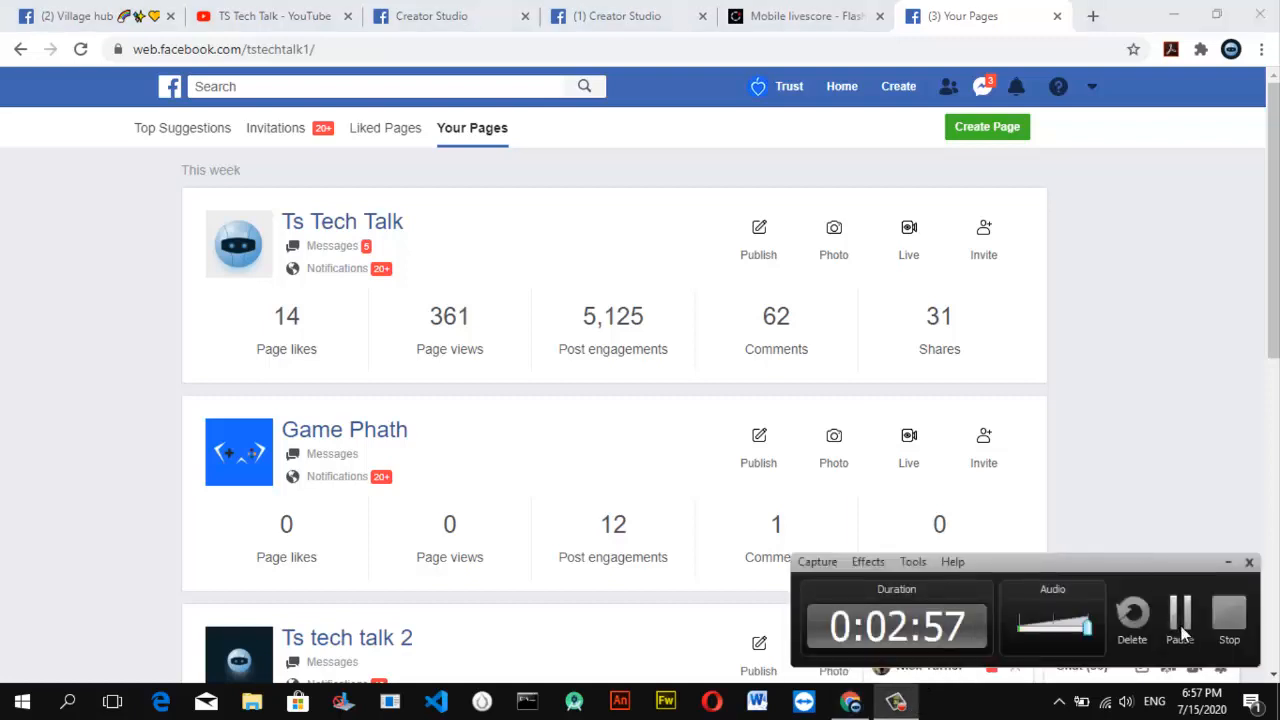
left_click(342, 220)
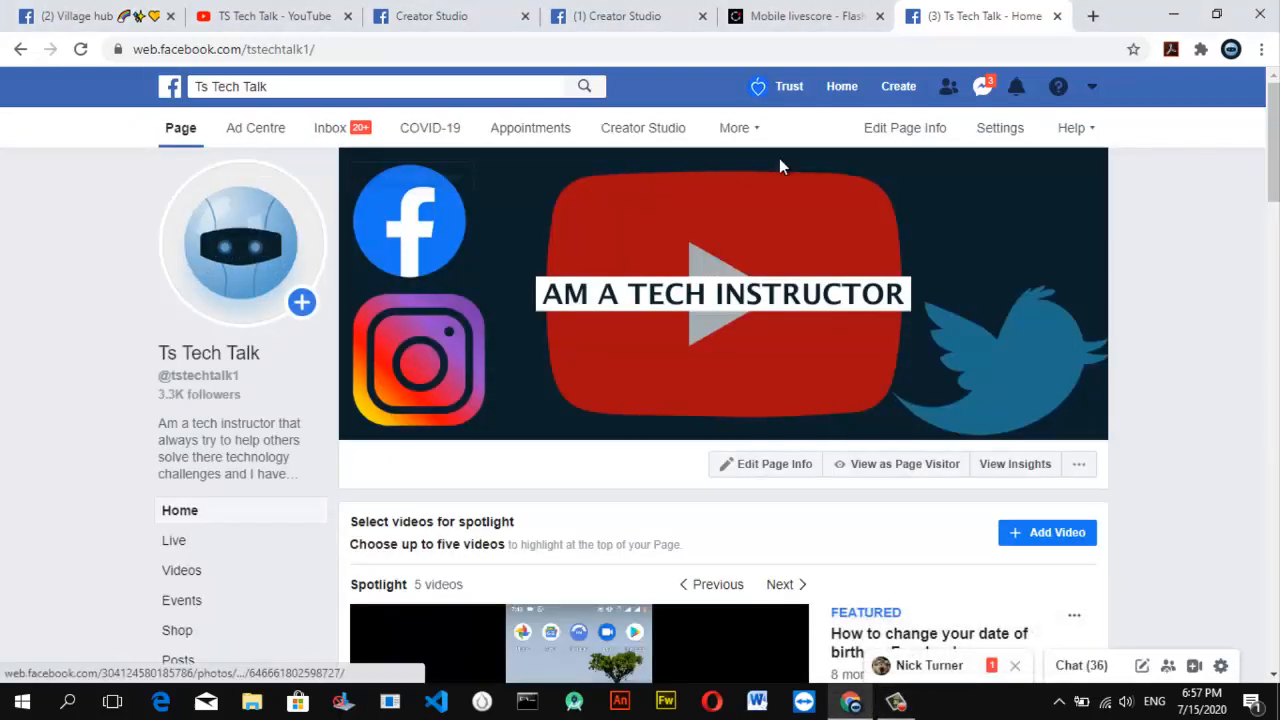
mouse_move(644, 128)
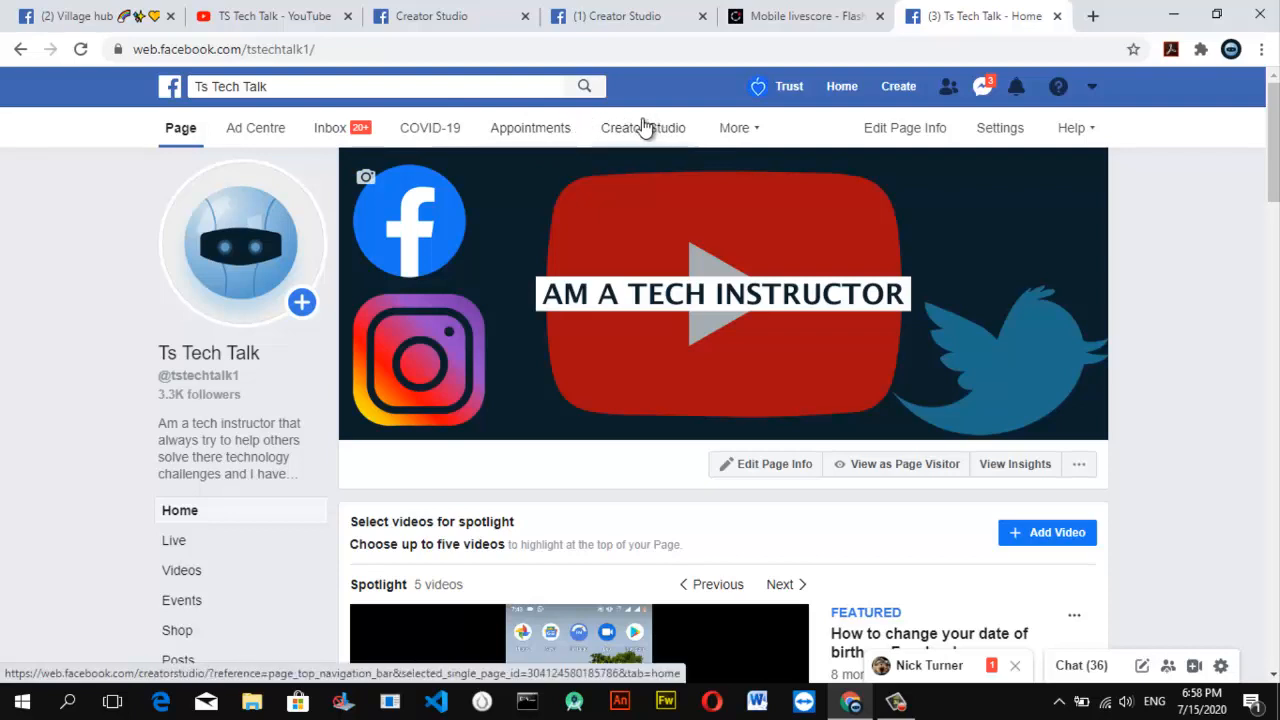
mouse_move(684, 128)
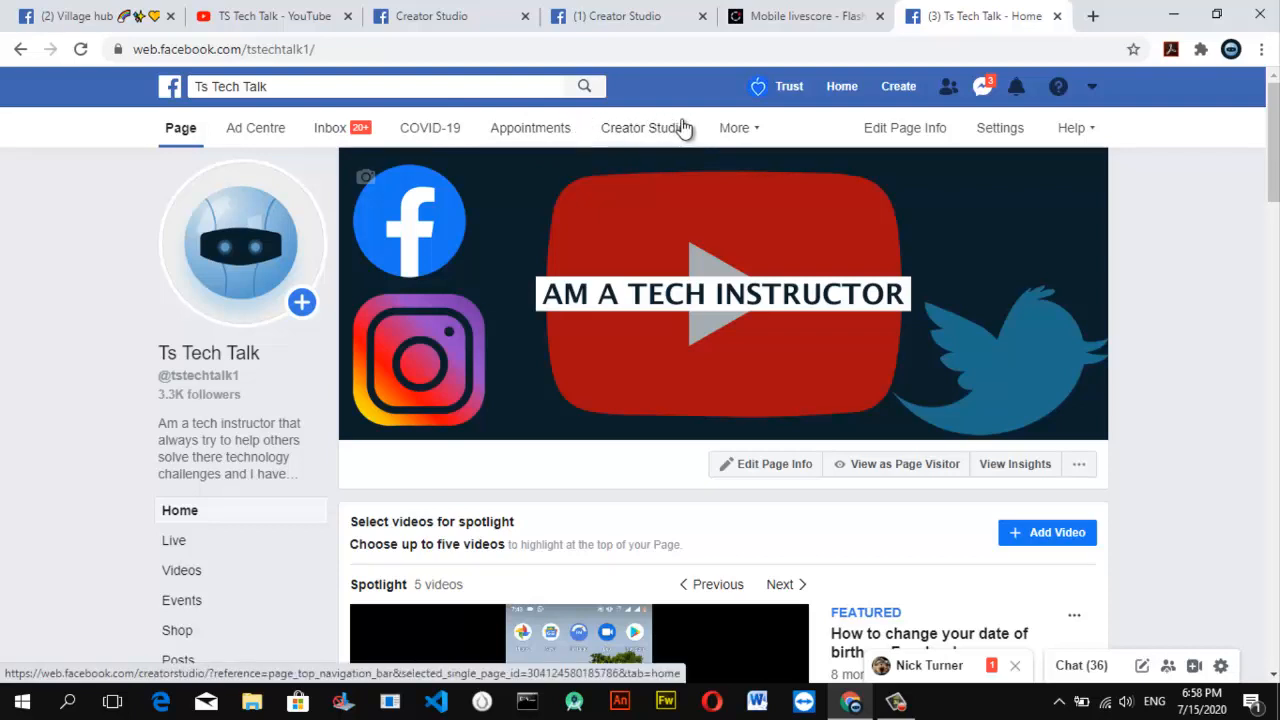